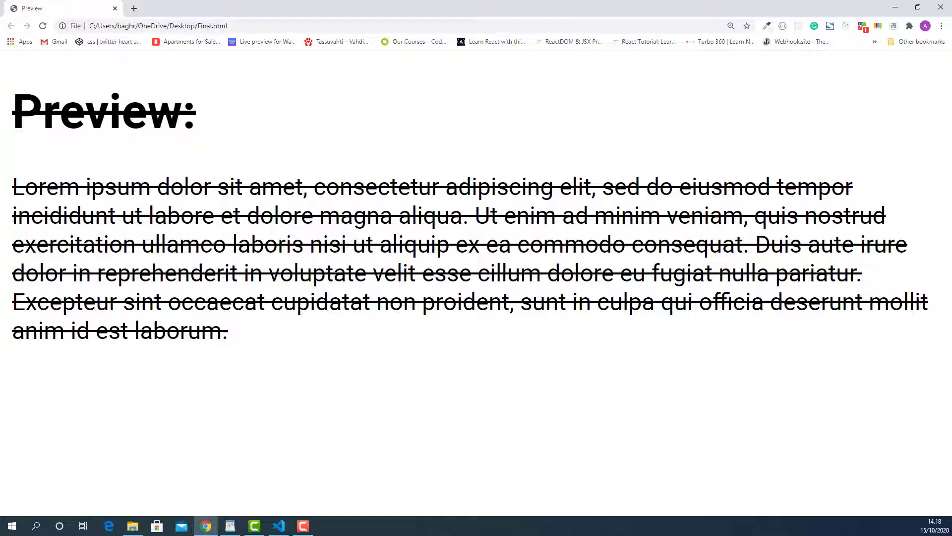
Step: Switch from the Chrome preview to Example.html in Visual Studio Code
click(278, 526)
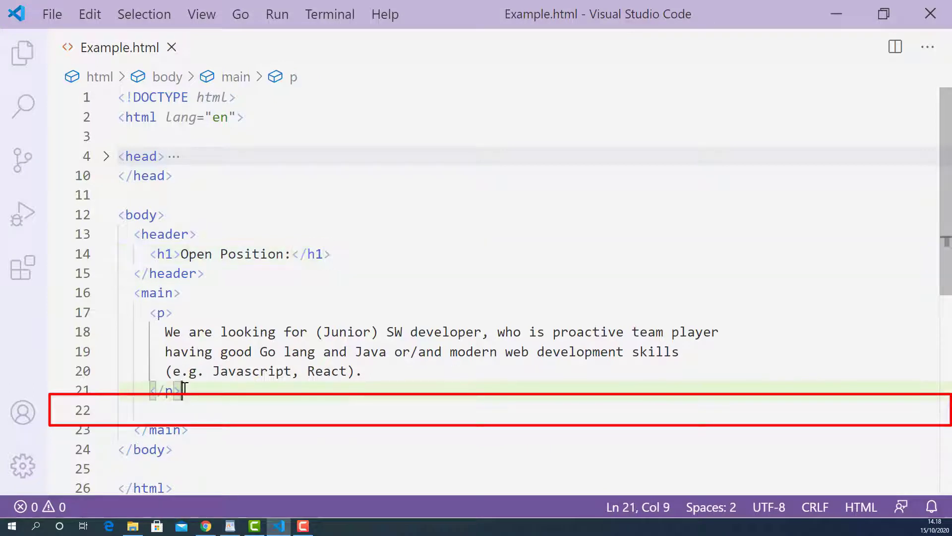
Step: Add a <p>POSITION IS FILLED</P> paragraph after the advert's closing </p> on line 22
text(<p>)
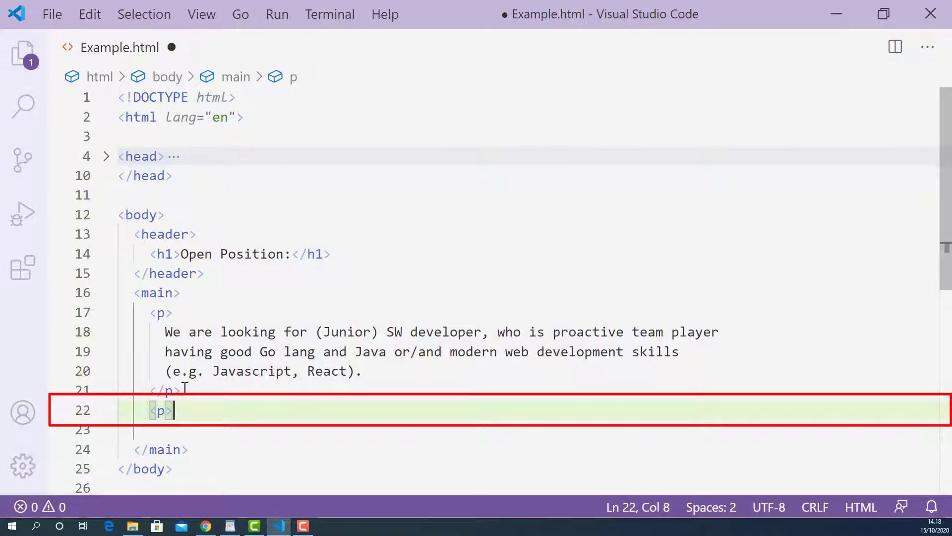
text(P)
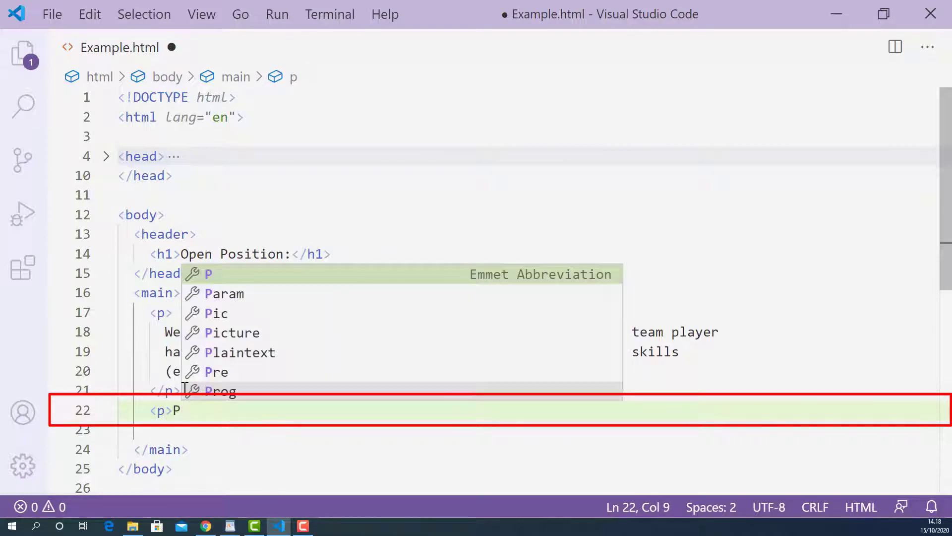
text(OSITION)
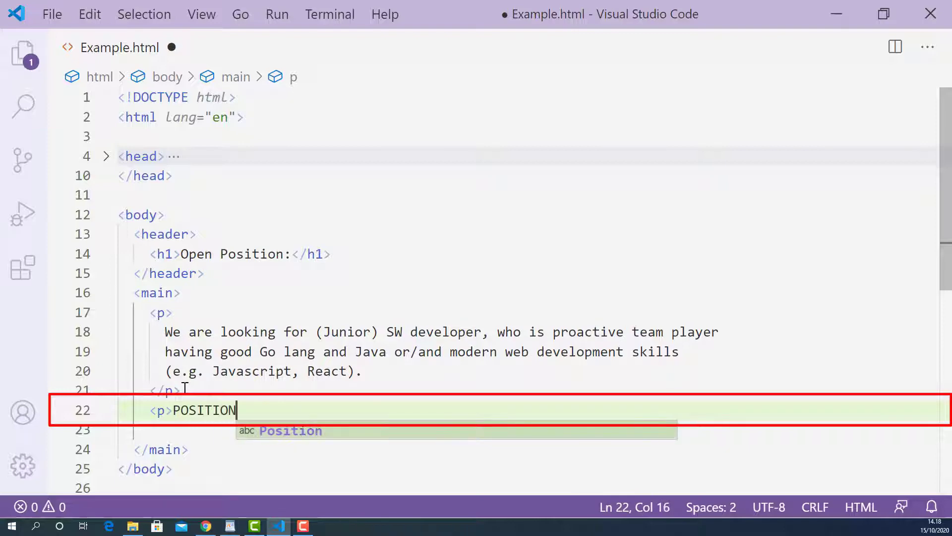
text(IS FILL)
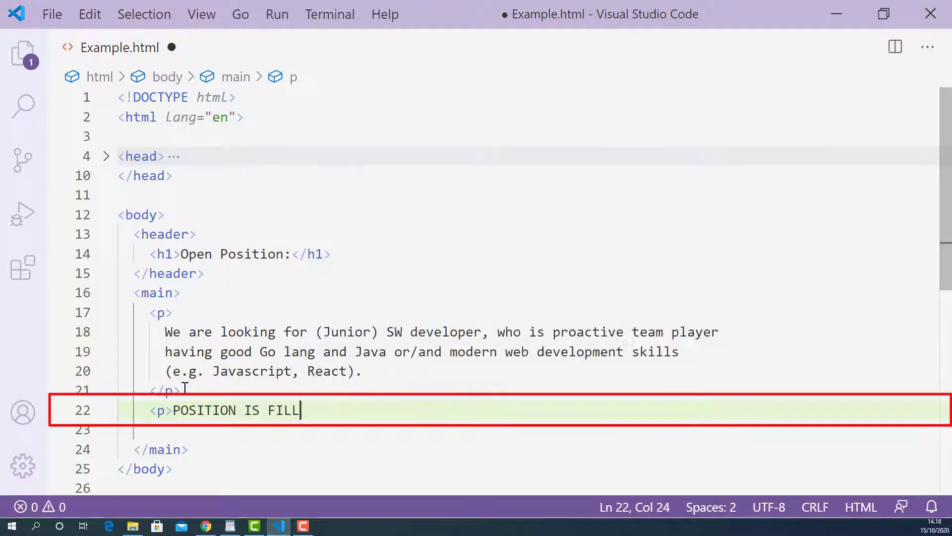
text(ED<)
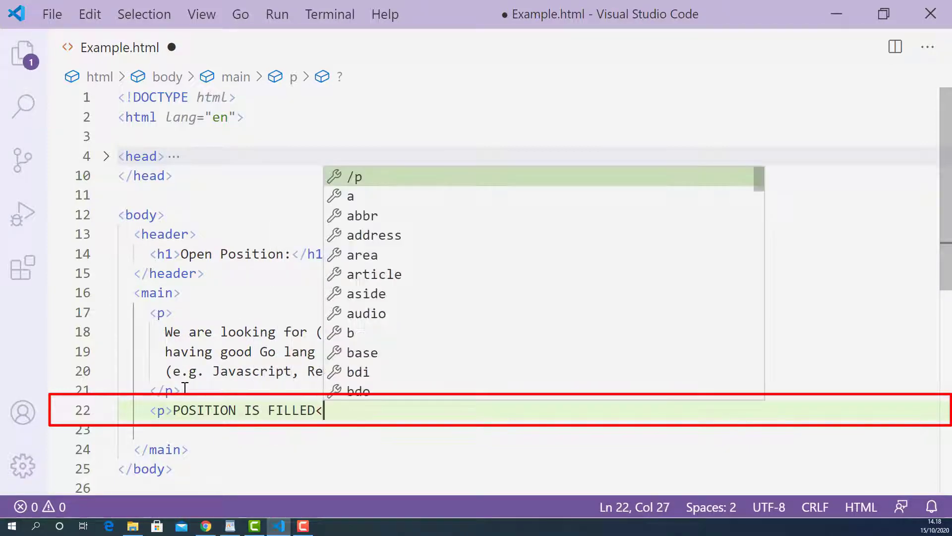
text(</P)
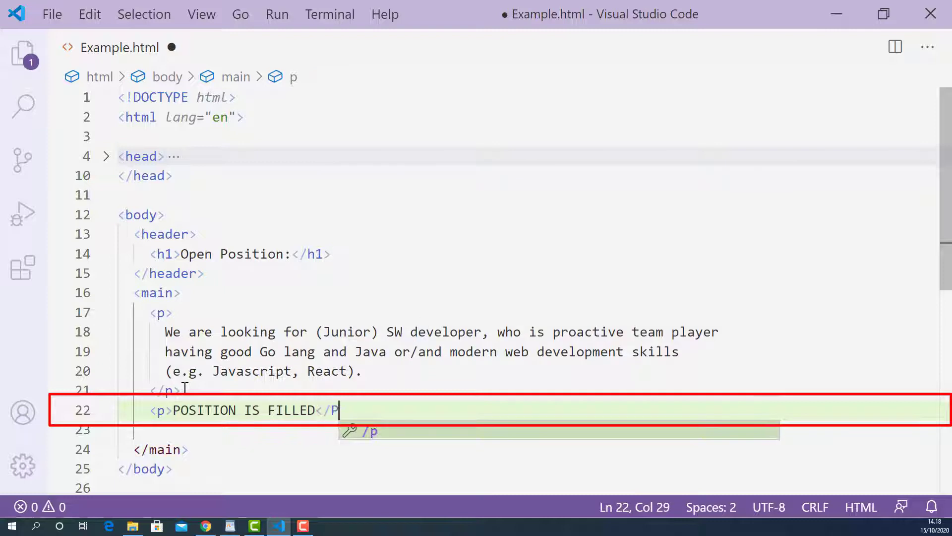
text(>)
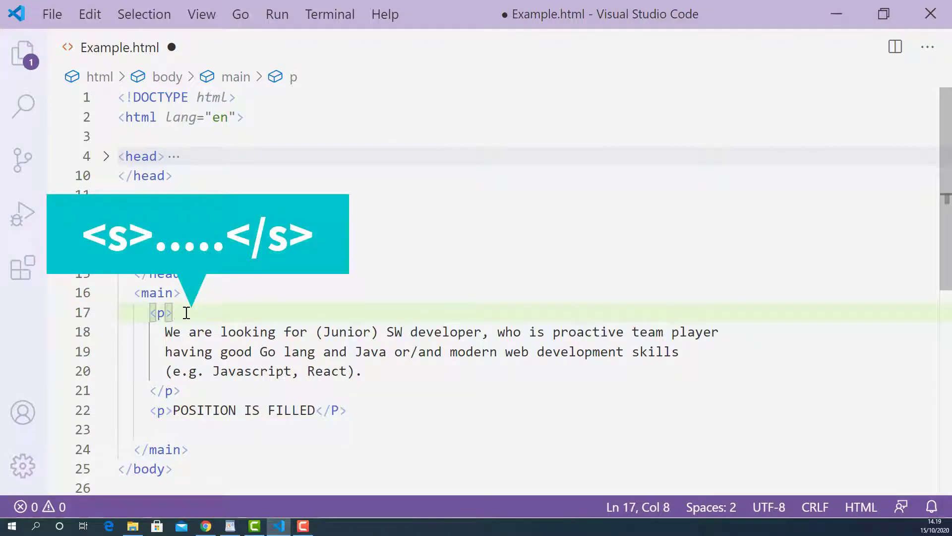
Step: Insert an opening <s> tag on a new line right after the advert's <p>
key(Enter)
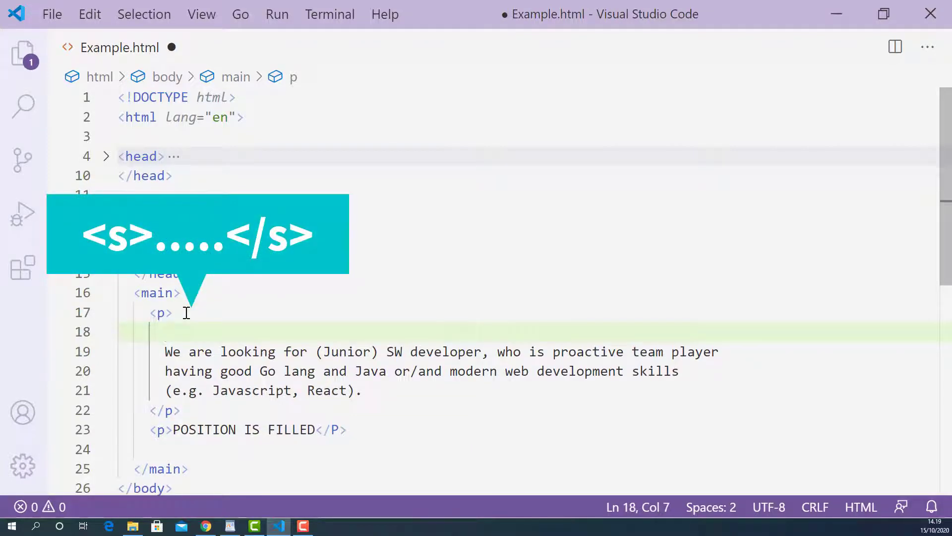
text(<)
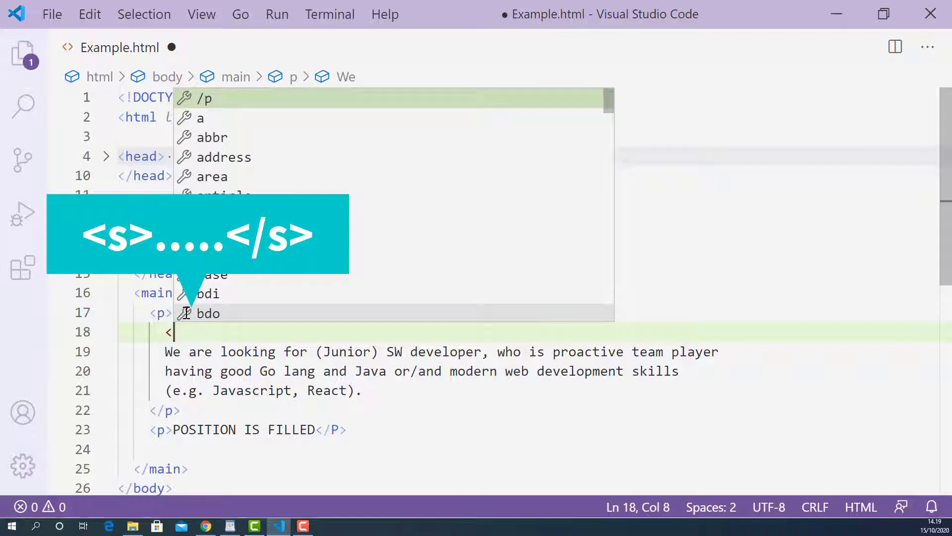
text(S)
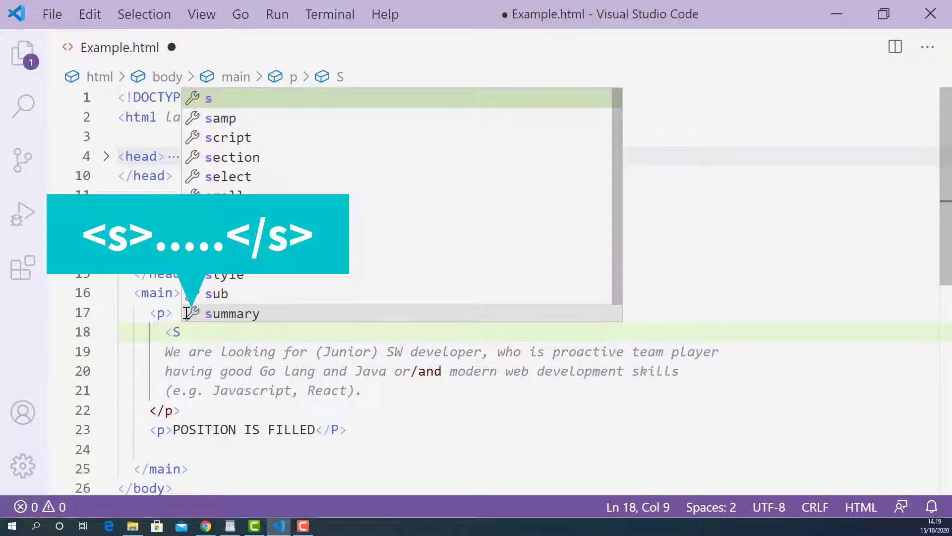
key(Backspace)
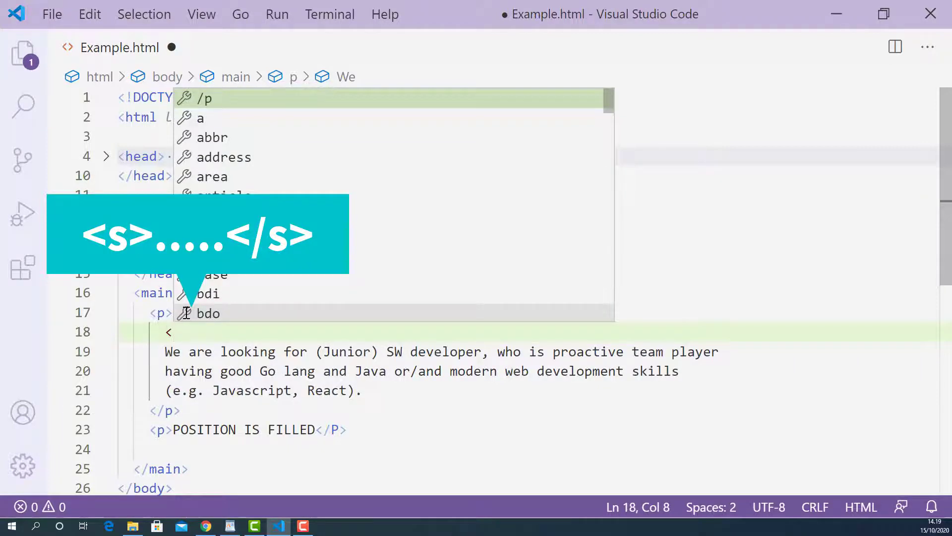
text(s>)
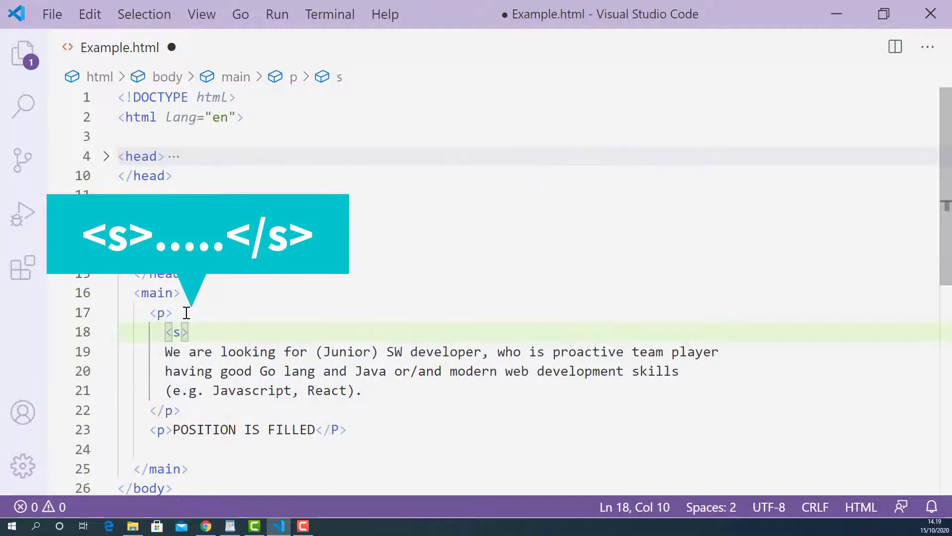
Step: Add the closing </s> on a new line after 'React).' and save Example.html
click(361, 390)
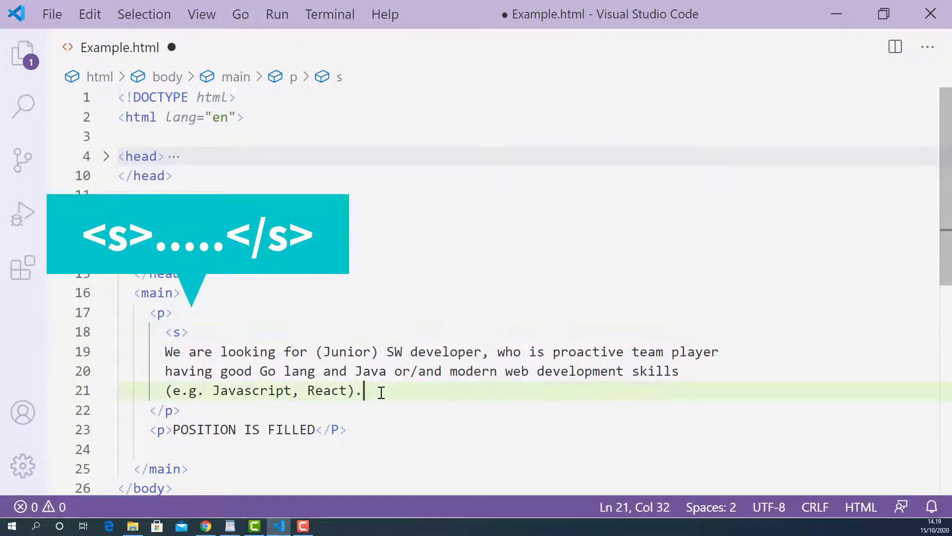
key(Enter)
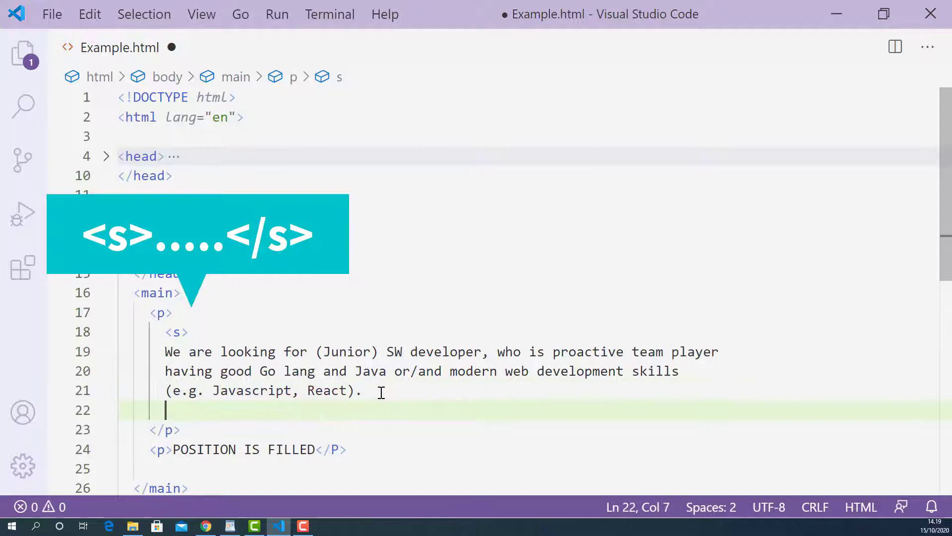
text(</)
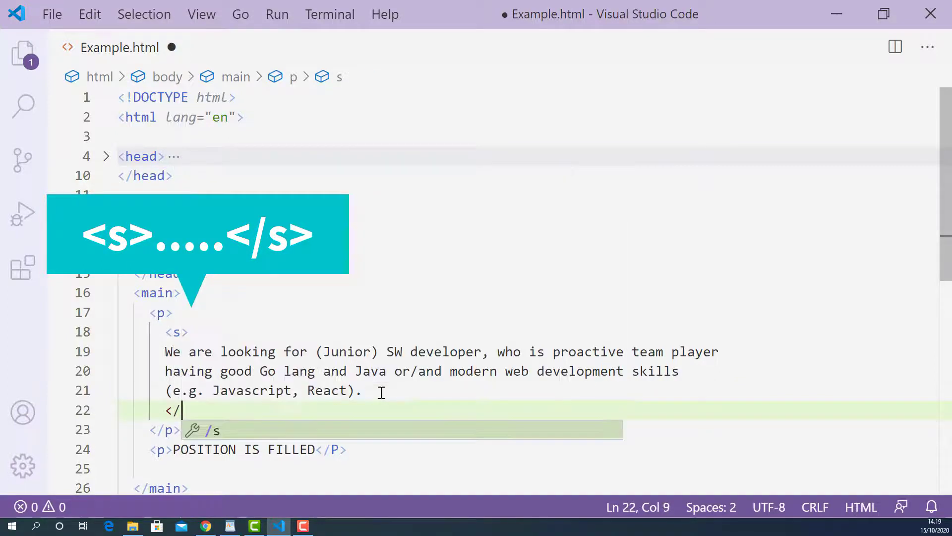
text(s>)
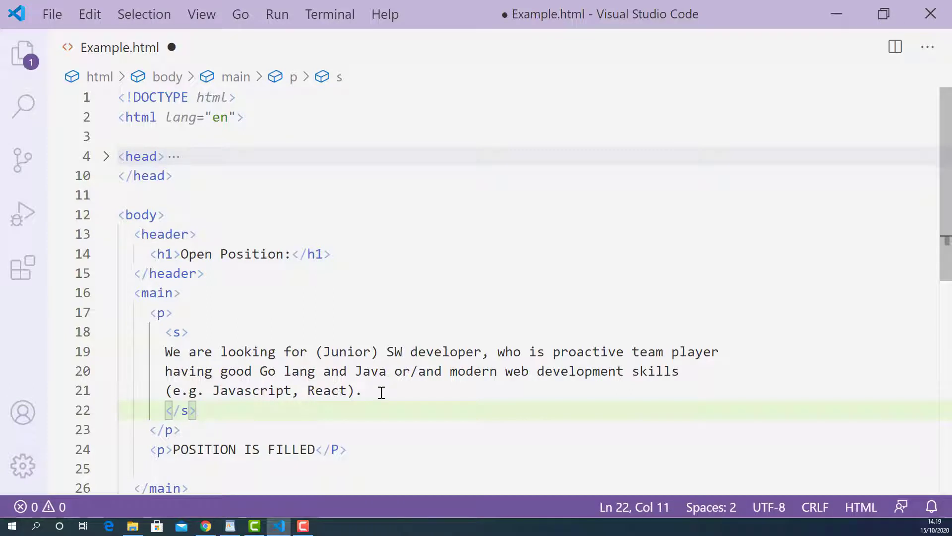
key(ctrl+s)
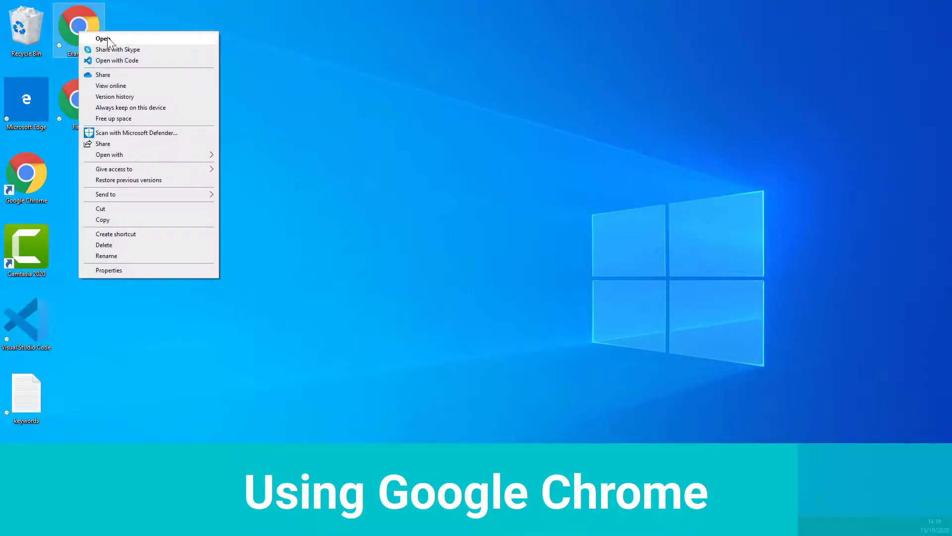
Step: Open Example.html from the desktop in Chrome to show the struck-through advert
click(102, 39)
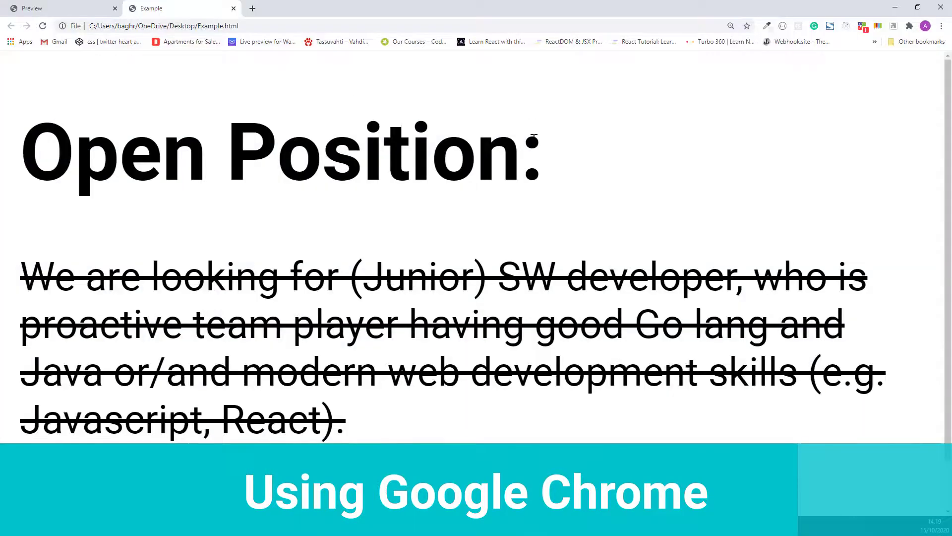